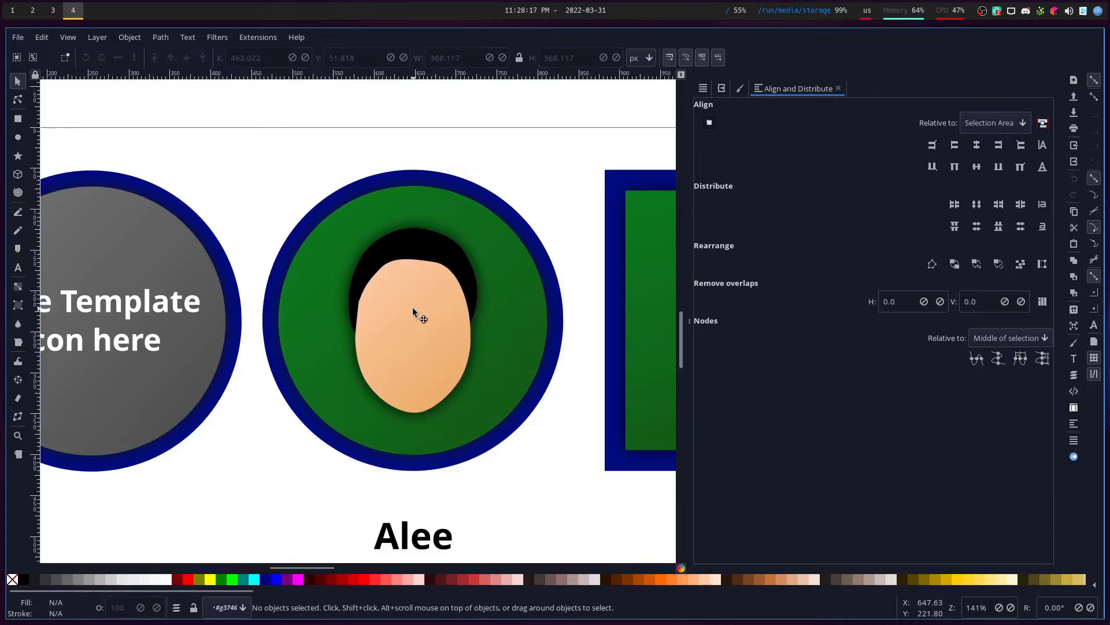
# Review the logo pack, then start a new blank document for the square logo.
pyautogui.rightClick(415, 319)
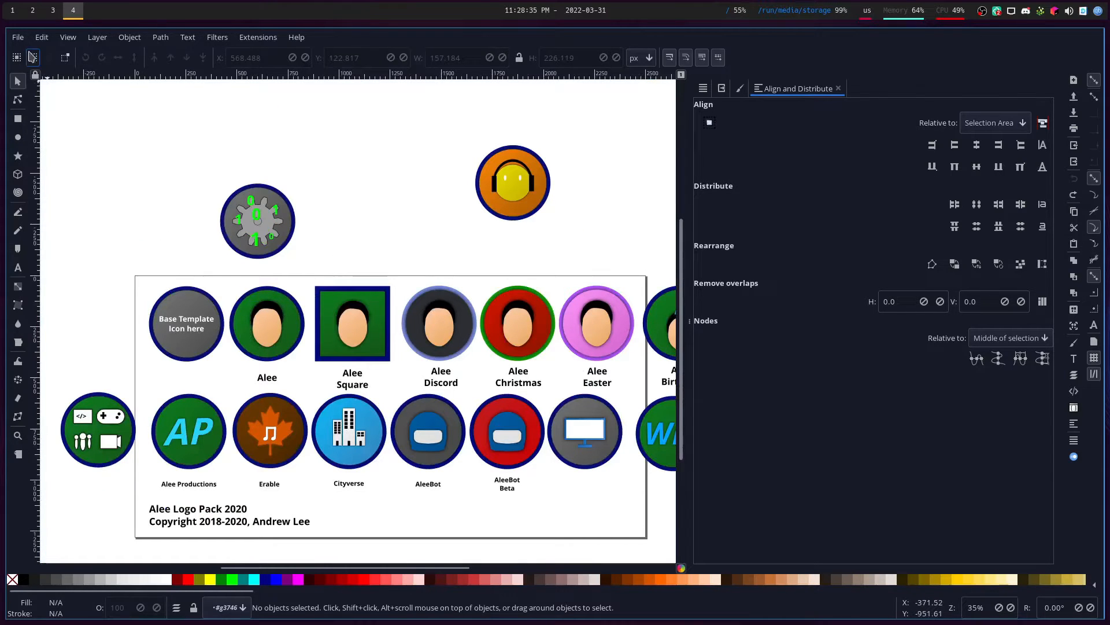
pyautogui.click(17, 37)
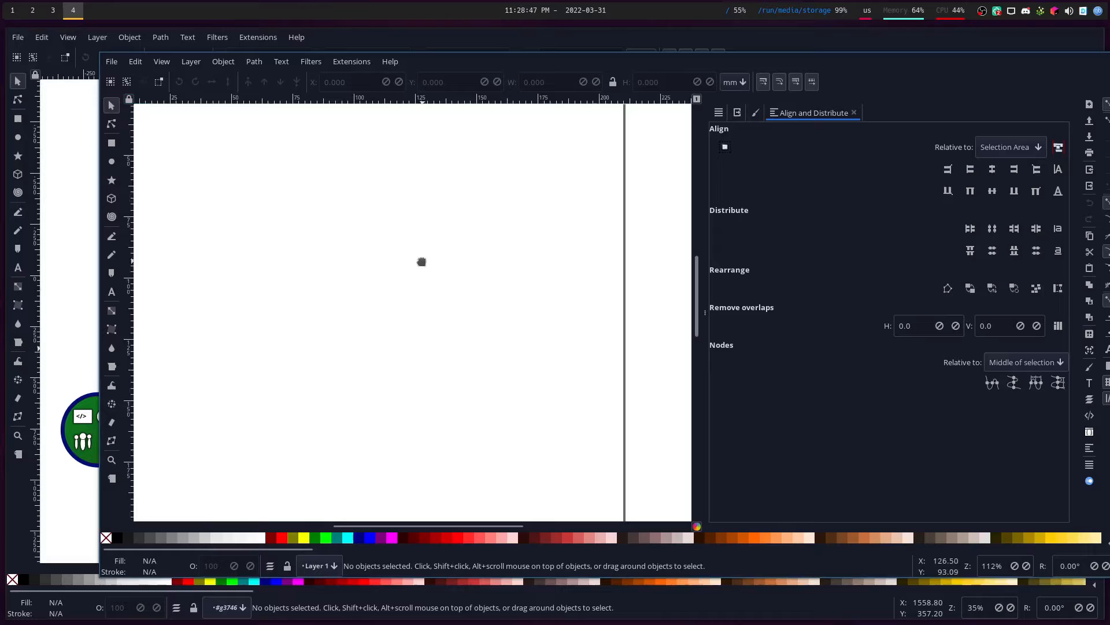
# Draw a large square on the page with the Rectangle tool.
pyautogui.click(111, 162)
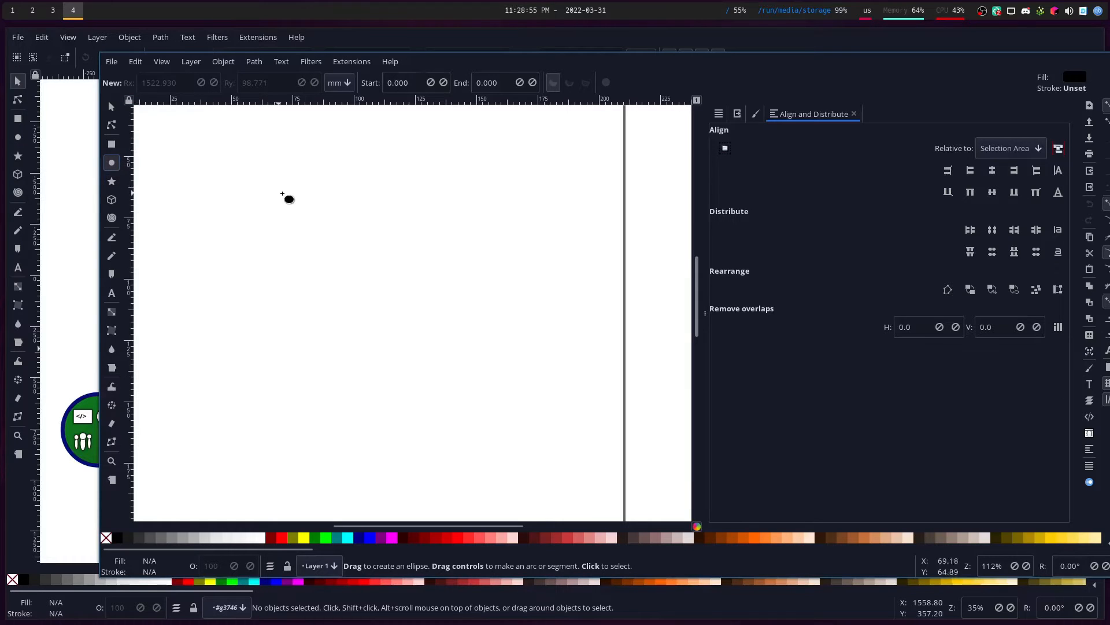
pyautogui.moveTo(287, 198); pyautogui.dragTo(580, 511)
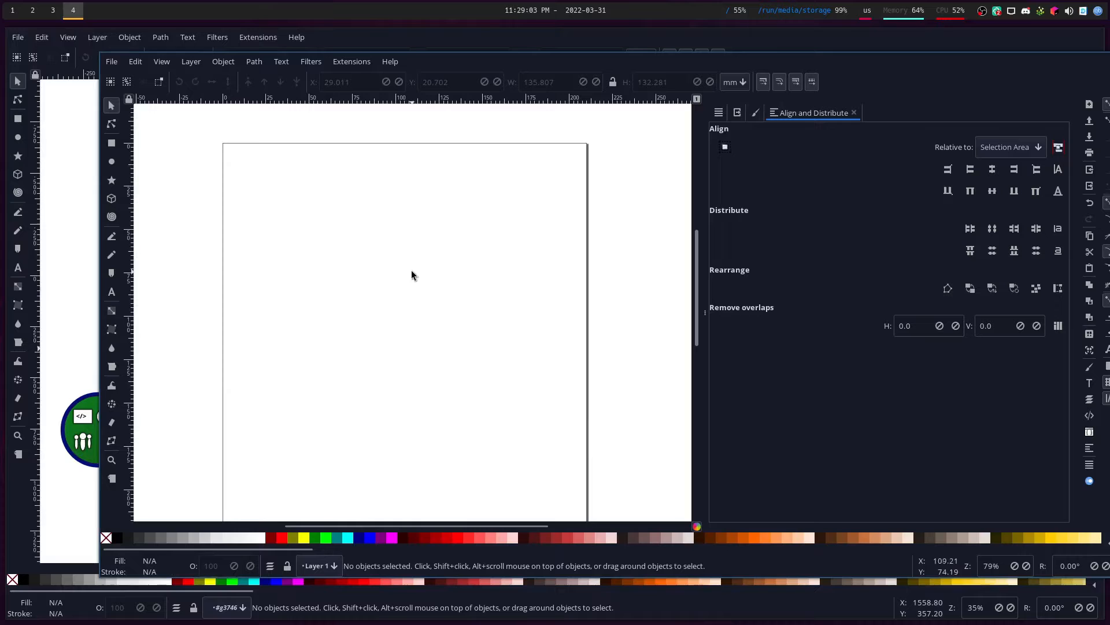
pyautogui.click(111, 144)
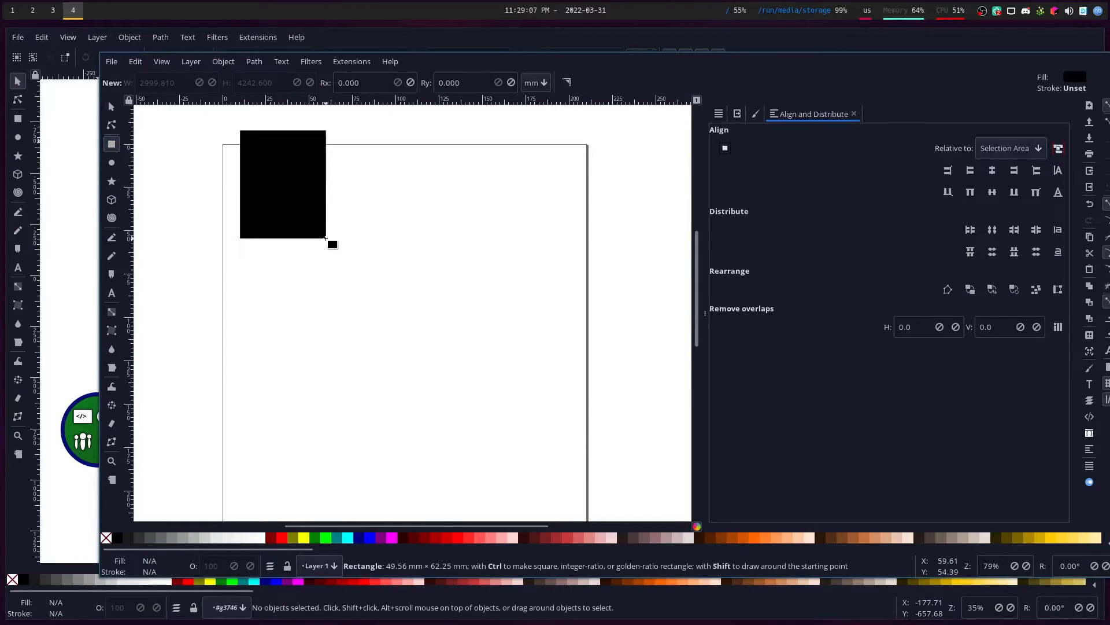
pyautogui.moveTo(326, 241); pyautogui.dragTo(535, 436)
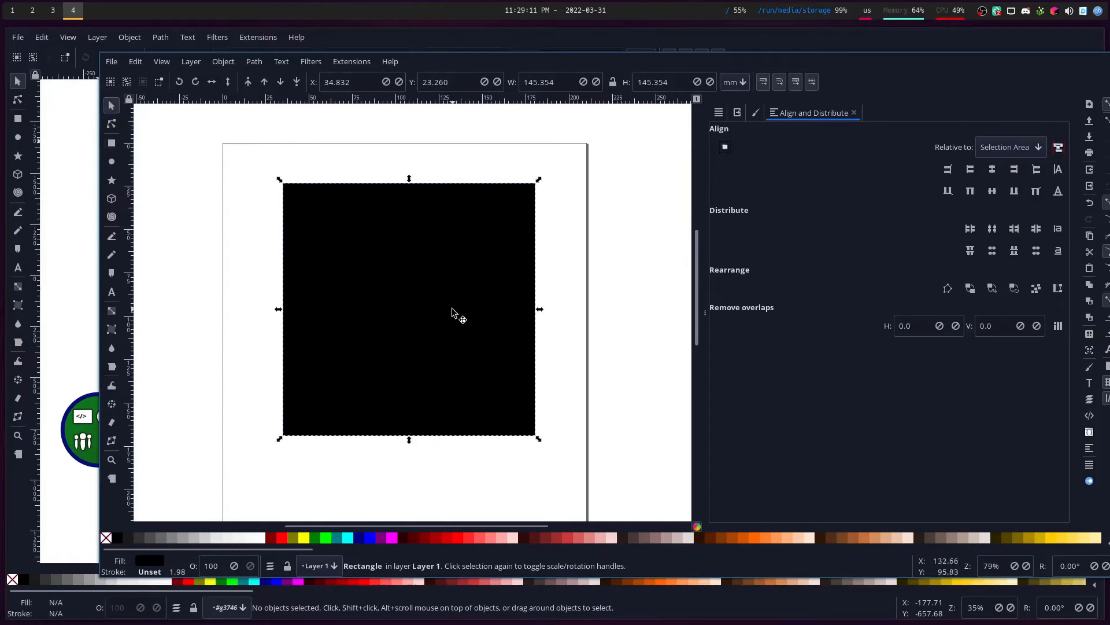
pyautogui.moveTo(316, 546)
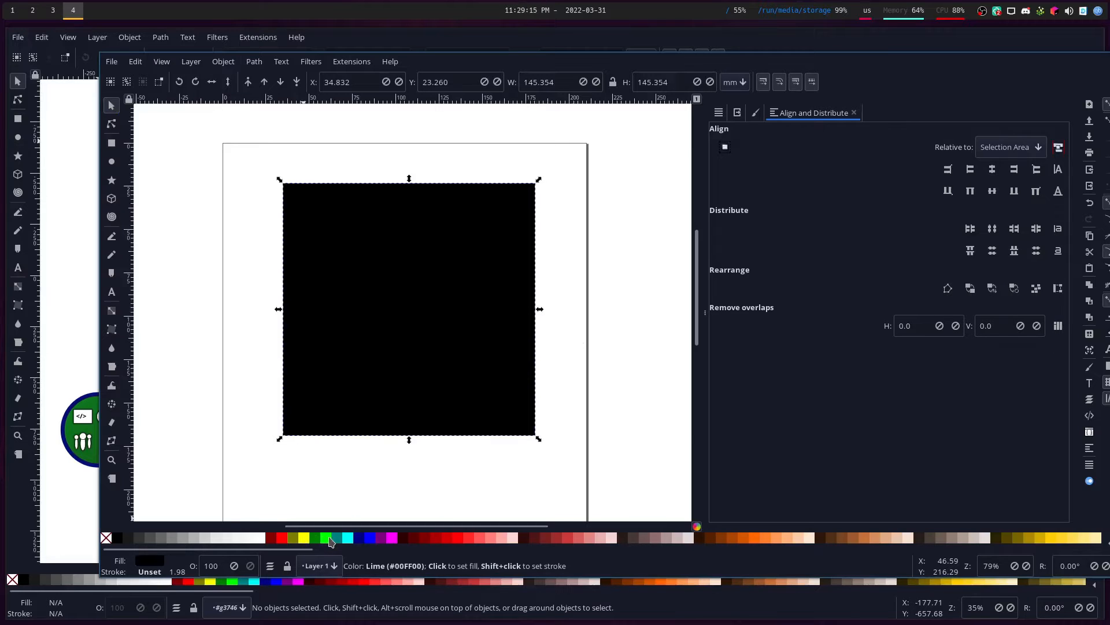
pyautogui.moveTo(347, 541)
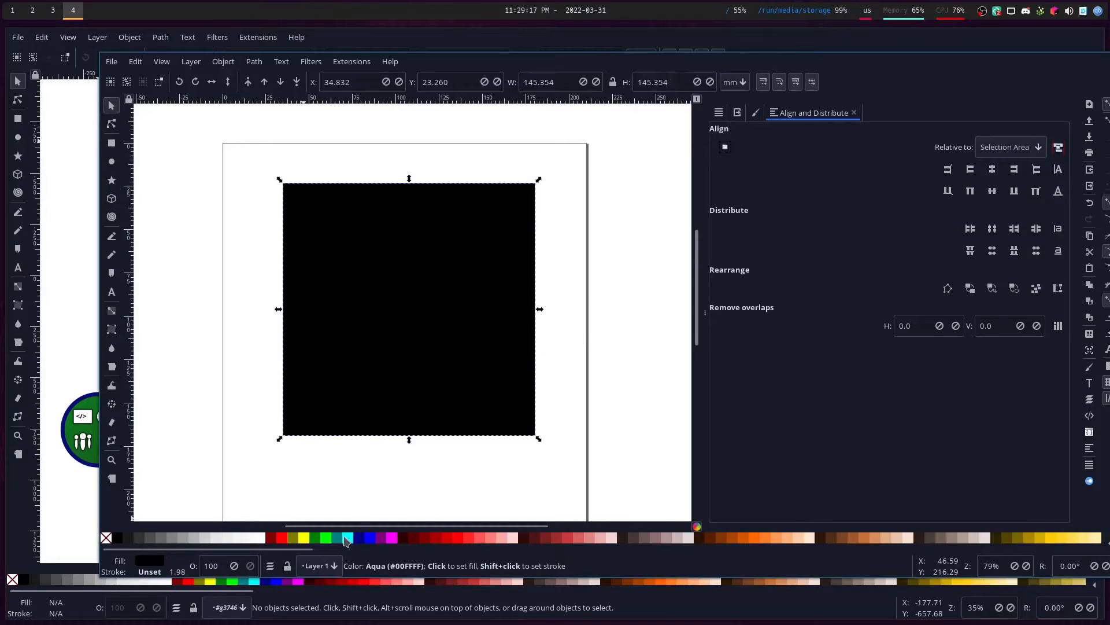
# Fill the square with aqua cyan and scale it down from a corner handle.
pyautogui.click(347, 537)
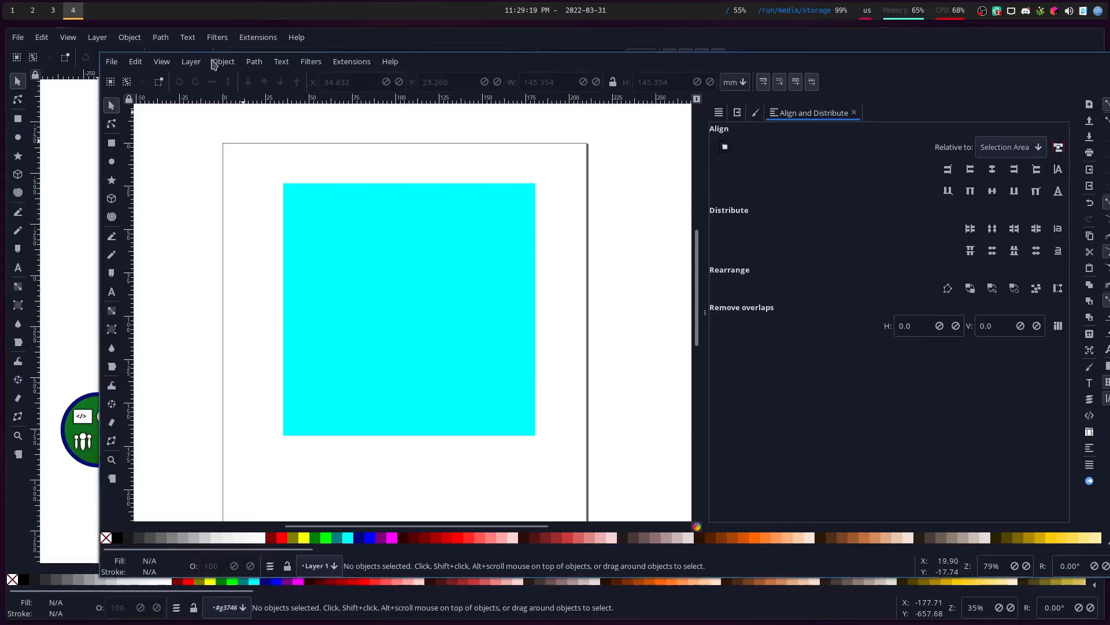
pyautogui.click(408, 314)
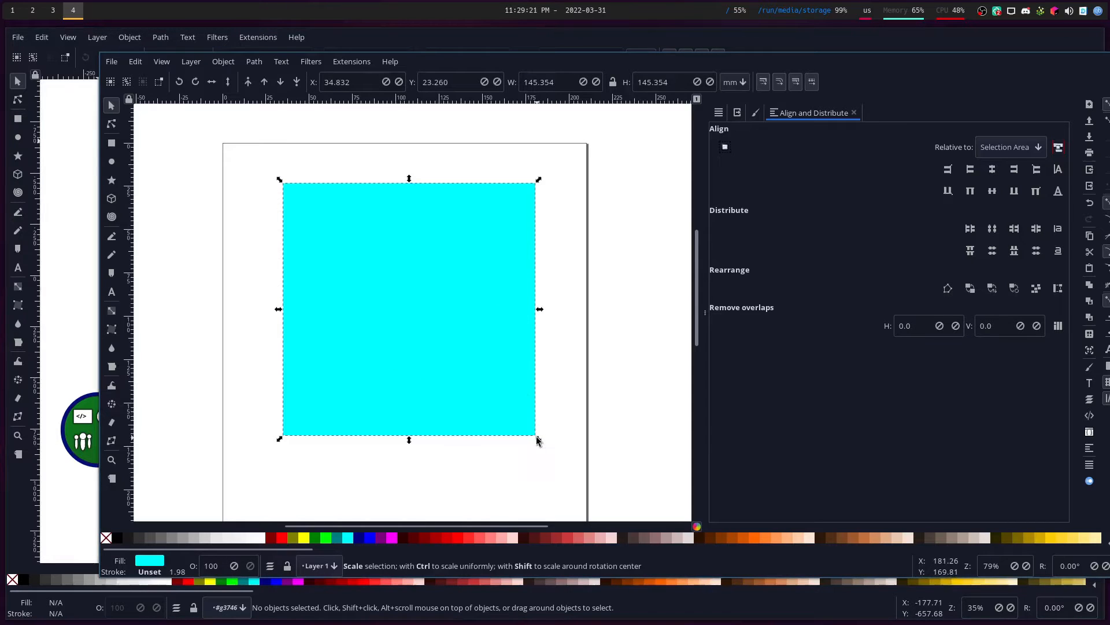
pyautogui.moveTo(537, 440); pyautogui.dragTo(440, 339)
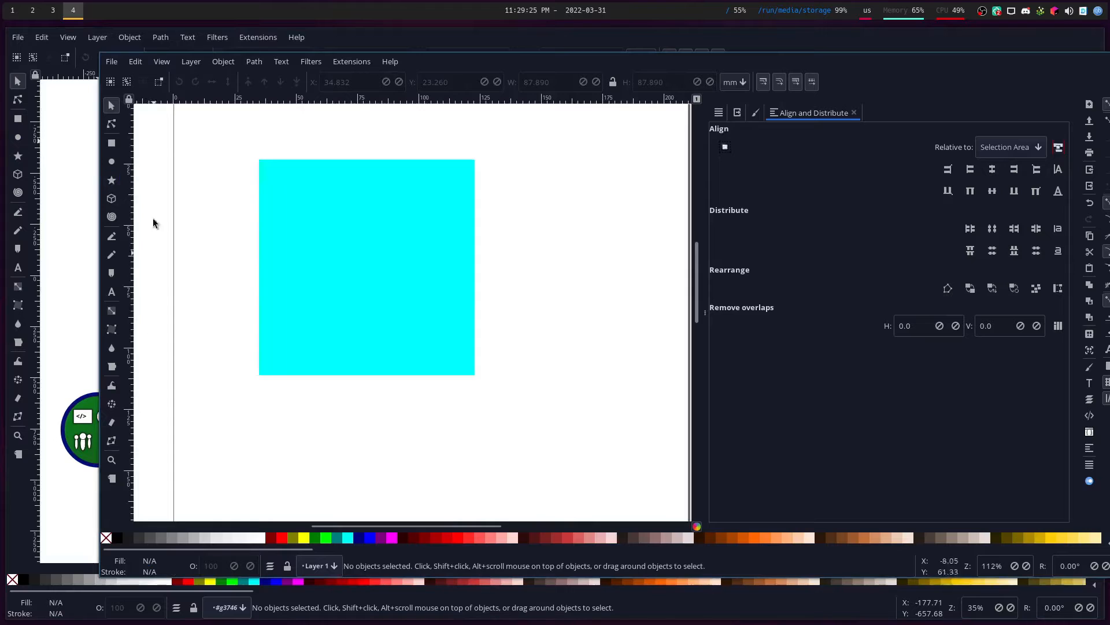
# Add an orange upright face rectangle and move it to the right of the cyan square.
pyautogui.click(111, 144)
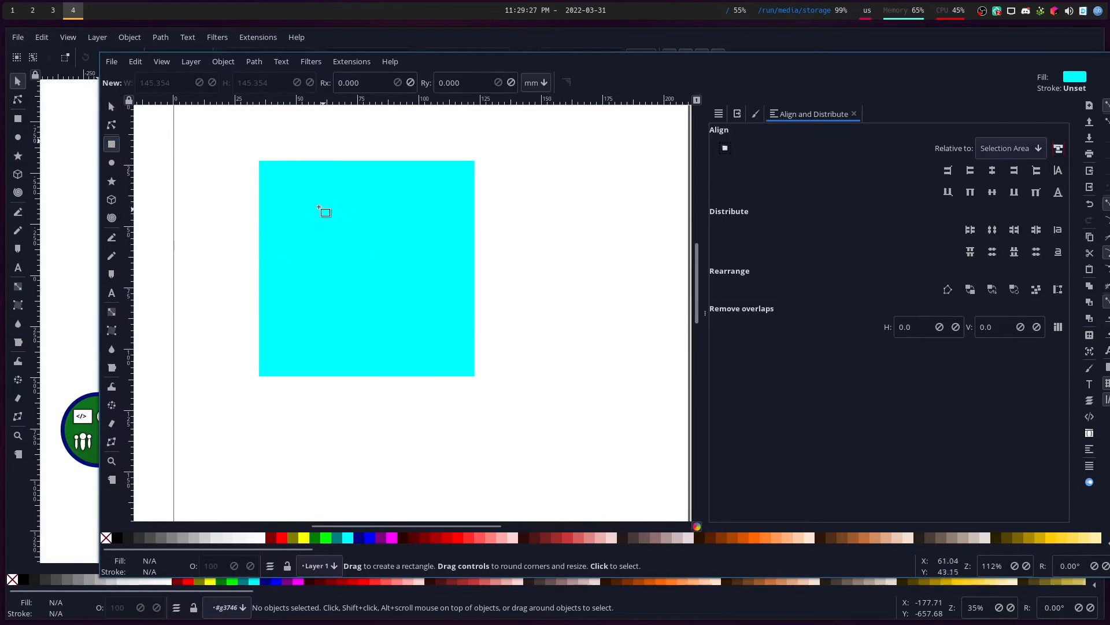
pyautogui.moveTo(458, 316)
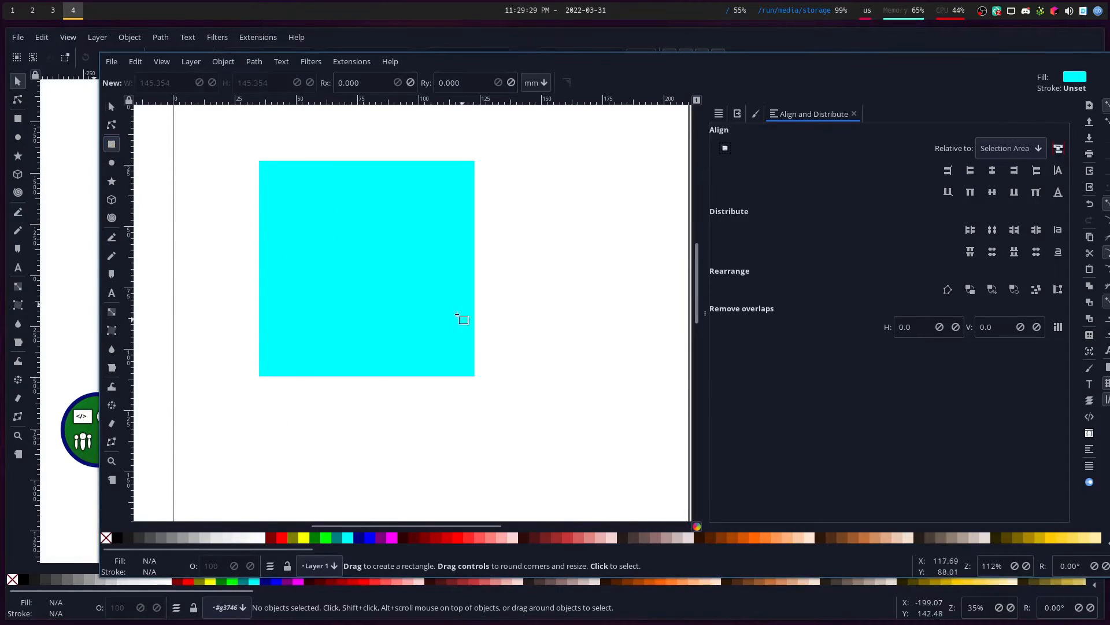
pyautogui.click(111, 162)
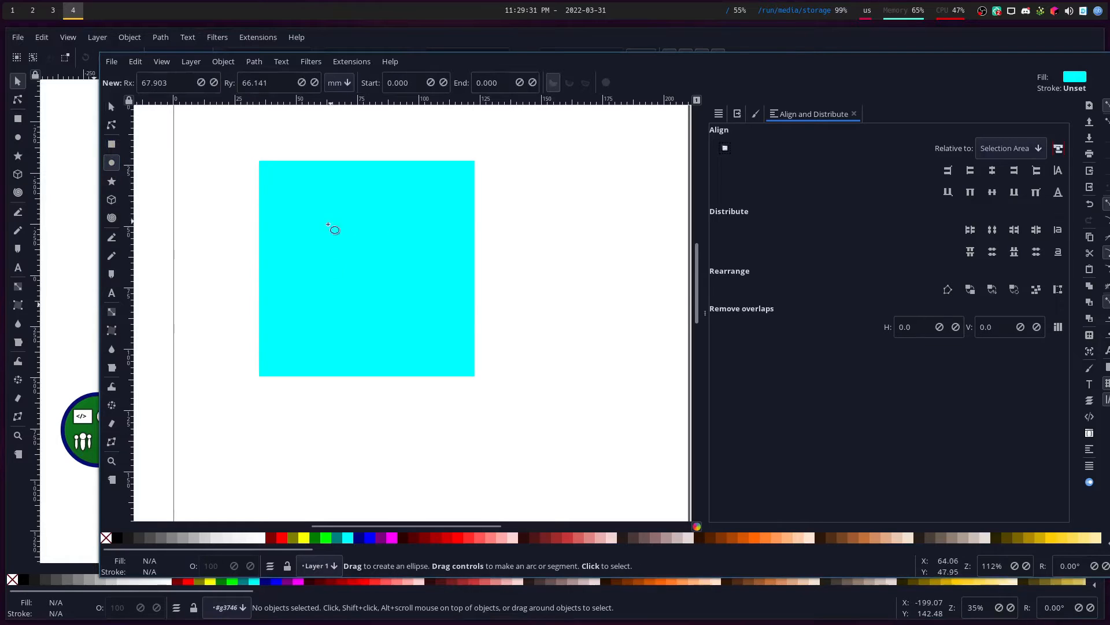
pyautogui.click(111, 144)
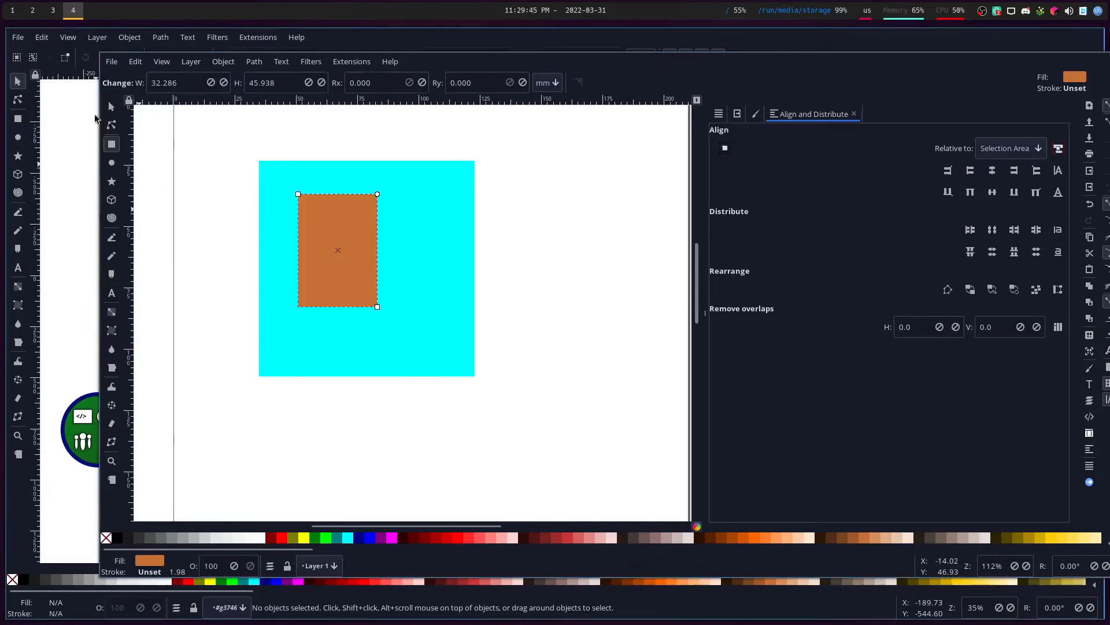
pyautogui.moveTo(337, 250); pyautogui.dragTo(487, 280)
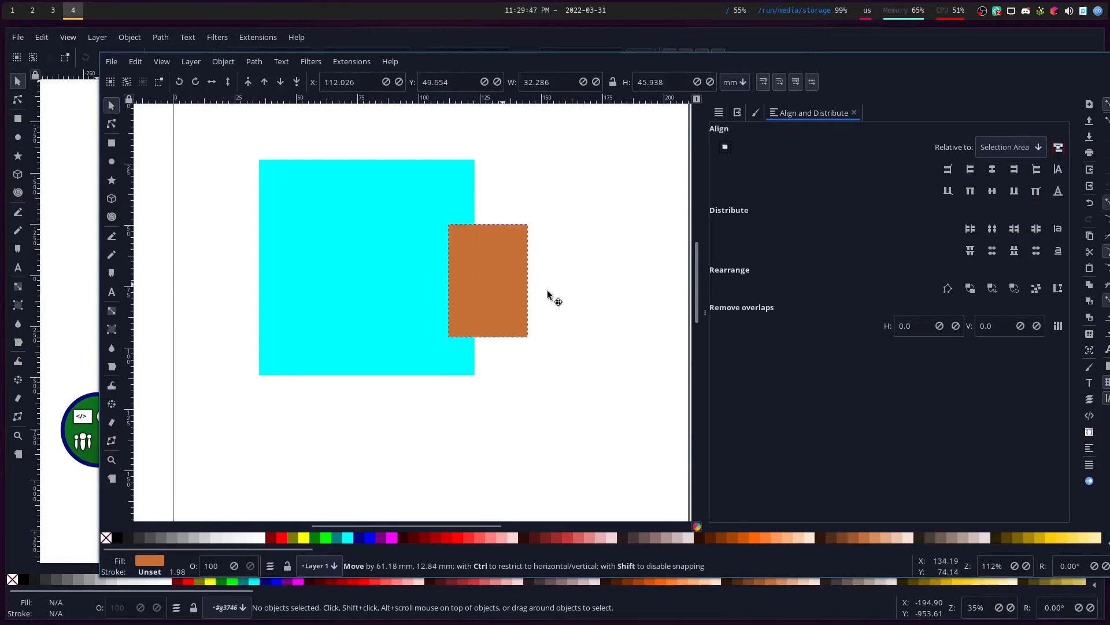
pyautogui.moveTo(487, 280); pyautogui.dragTo(583, 293)
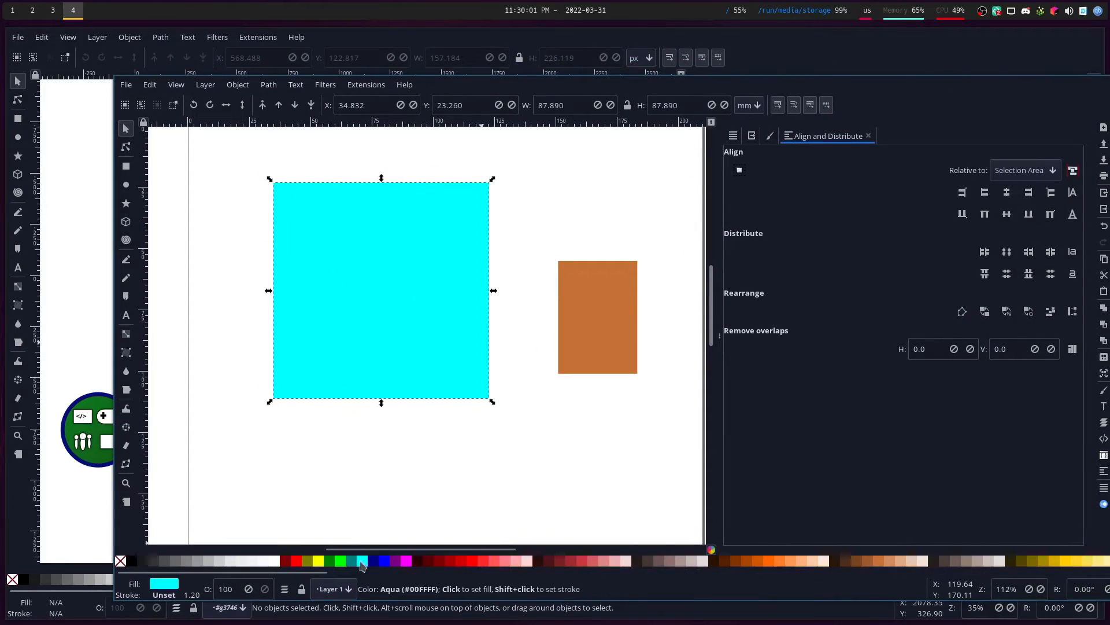
# Shrink the teal square copy so an even cyan border shows around it.
pyautogui.click(361, 560)
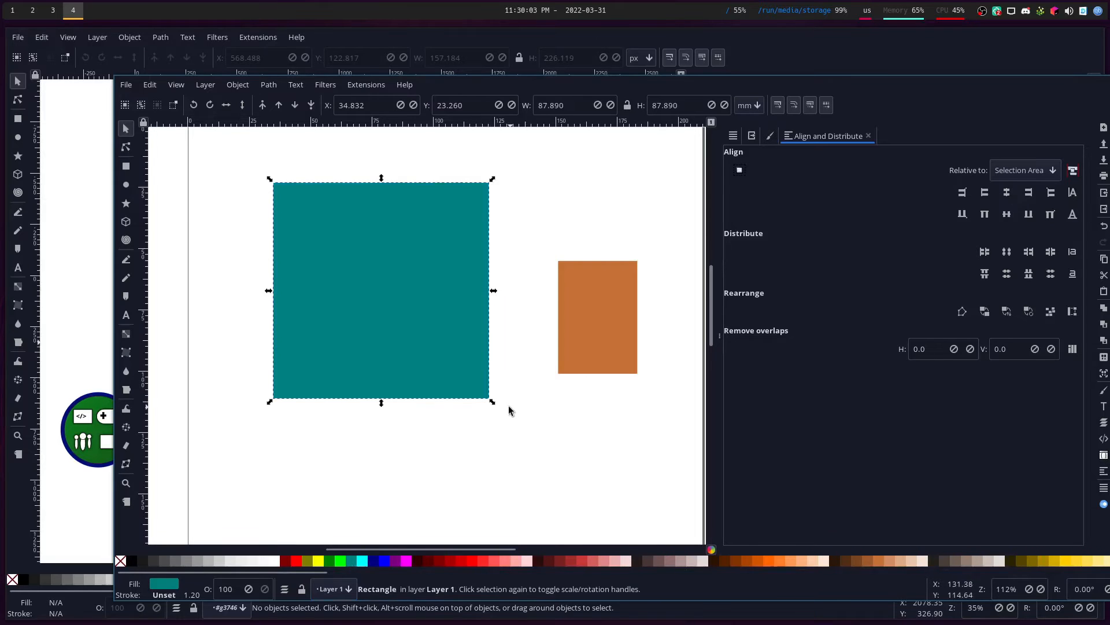
pyautogui.moveTo(493, 401); pyautogui.dragTo(490, 404)
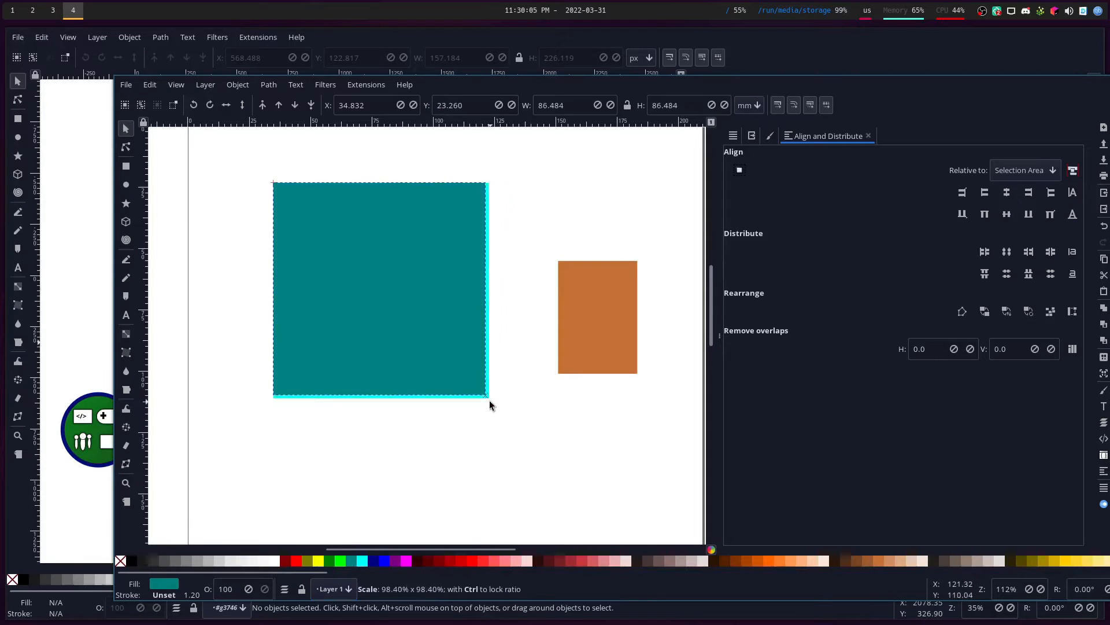
pyautogui.moveTo(490, 405); pyautogui.dragTo(485, 394)
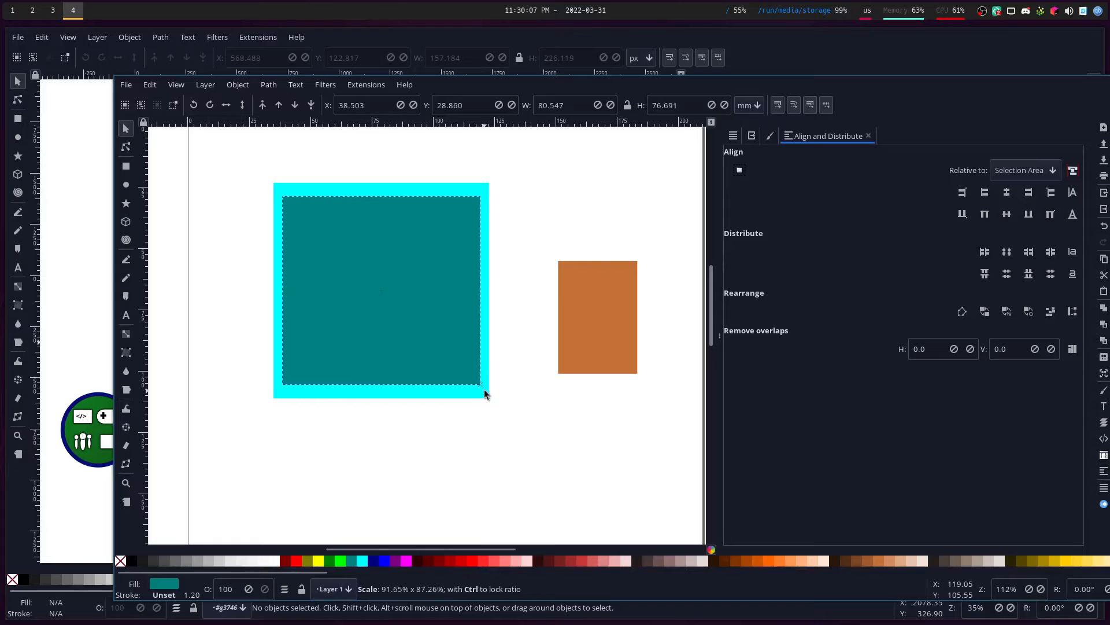
pyautogui.moveTo(487, 395); pyautogui.dragTo(480, 391)
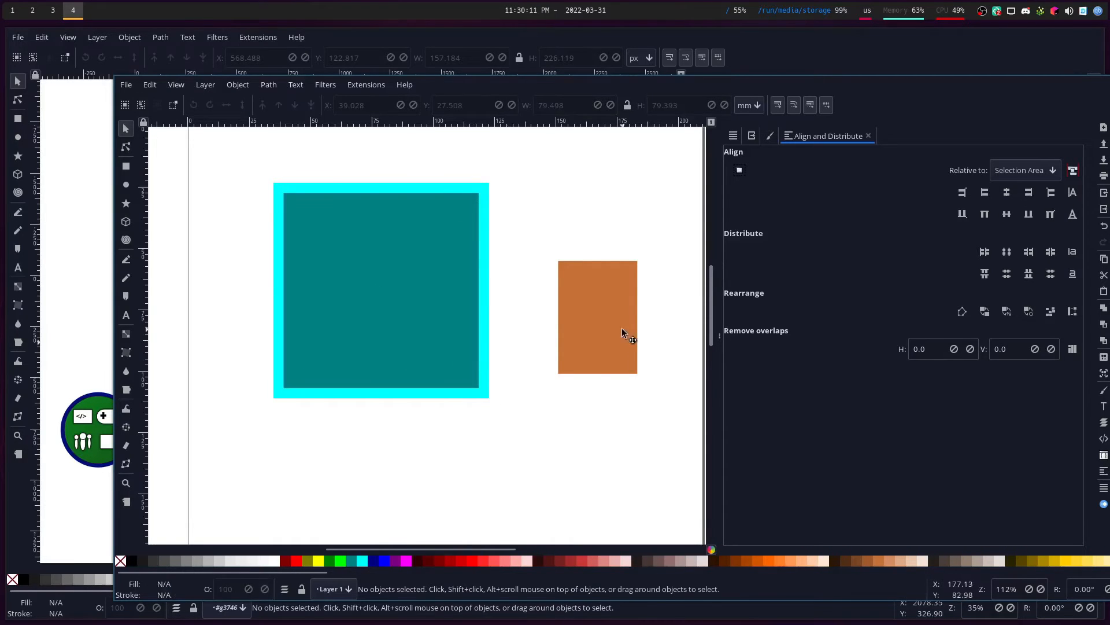
# Move the orange face onto the teal square and centre it.
pyautogui.moveTo(596, 317); pyautogui.dragTo(504, 339)
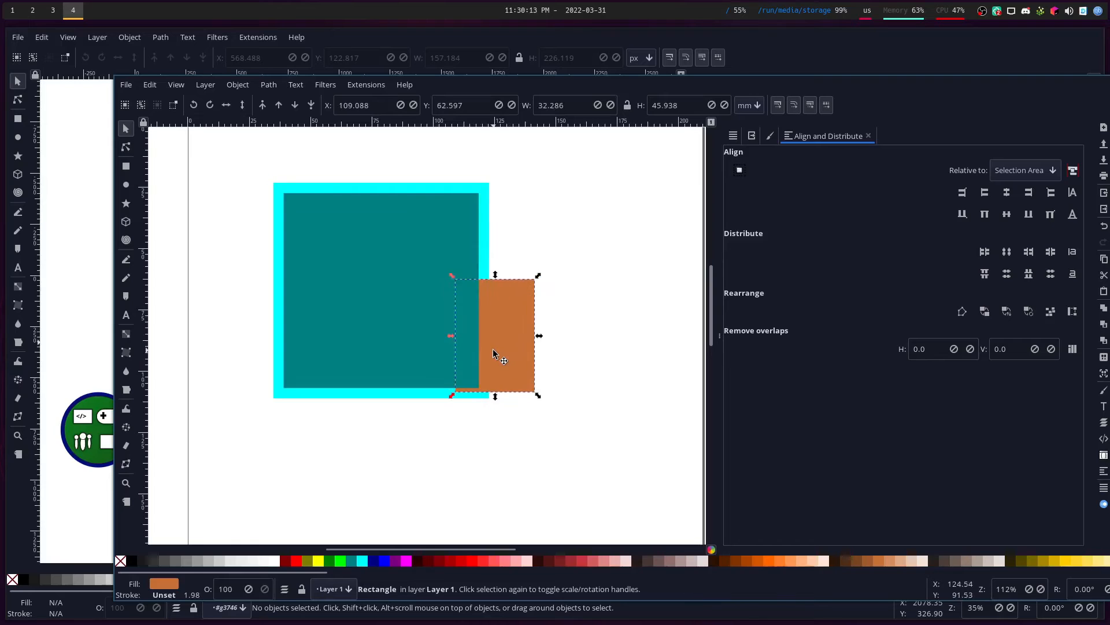
pyautogui.moveTo(496, 337); pyautogui.dragTo(417, 297)
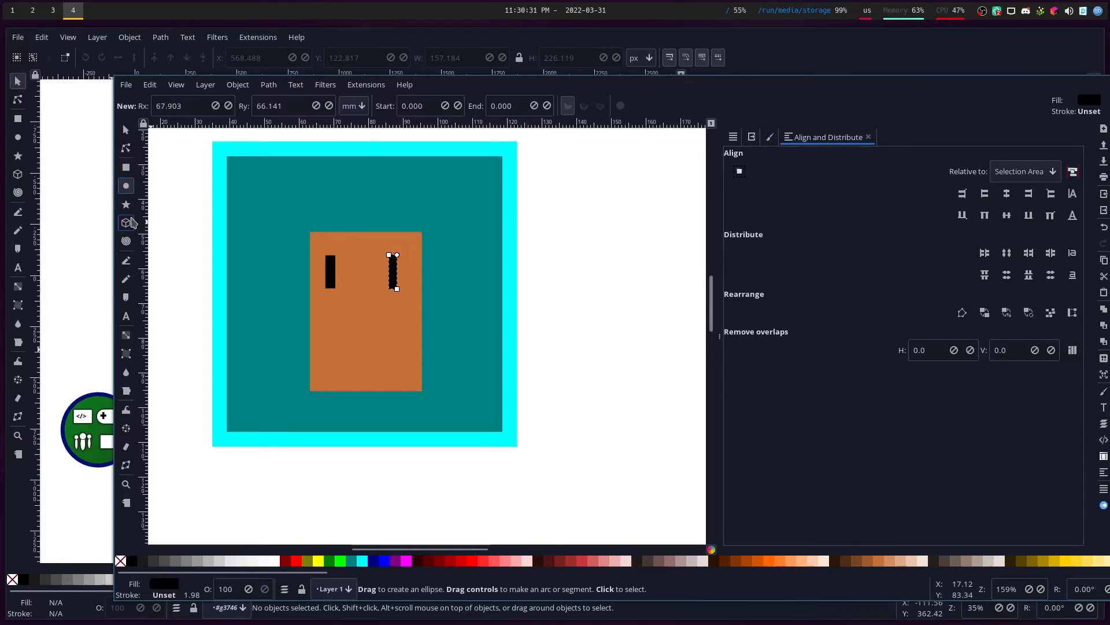
# Draw a V-shaped black smile, then a black hair bar across the top of the face.
pyautogui.click(125, 261)
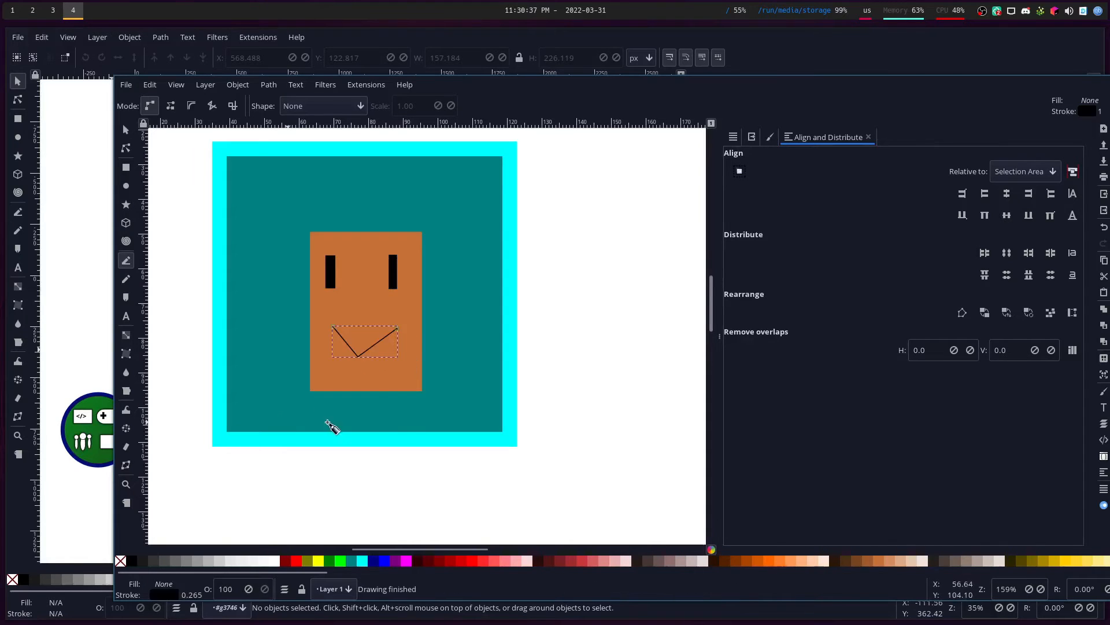
pyautogui.click(124, 167)
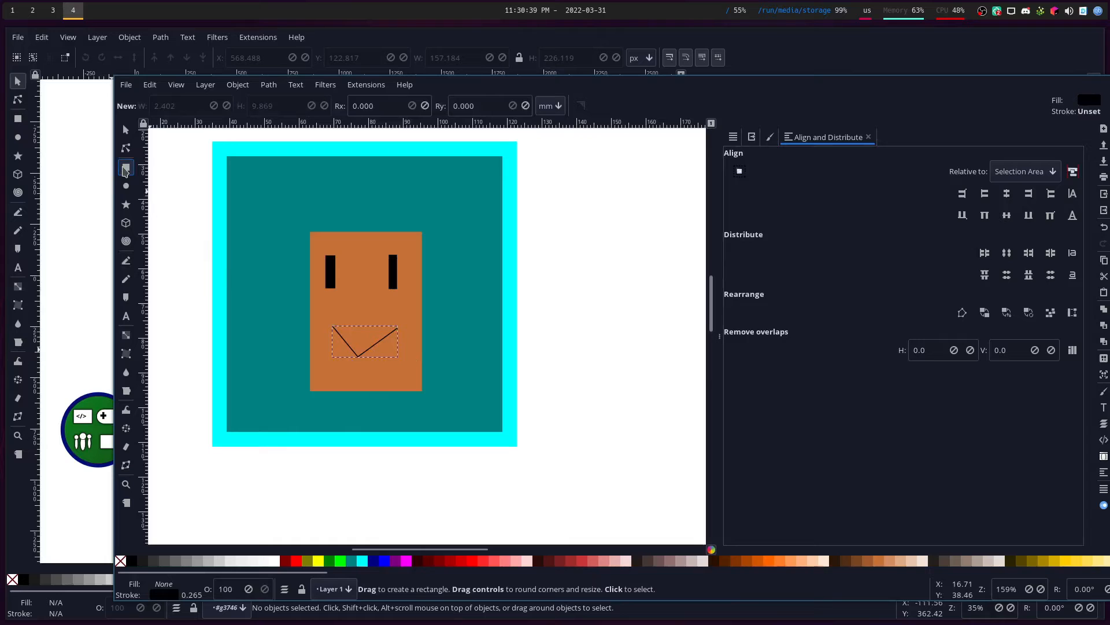
pyautogui.moveTo(303, 219); pyautogui.dragTo(349, 236)
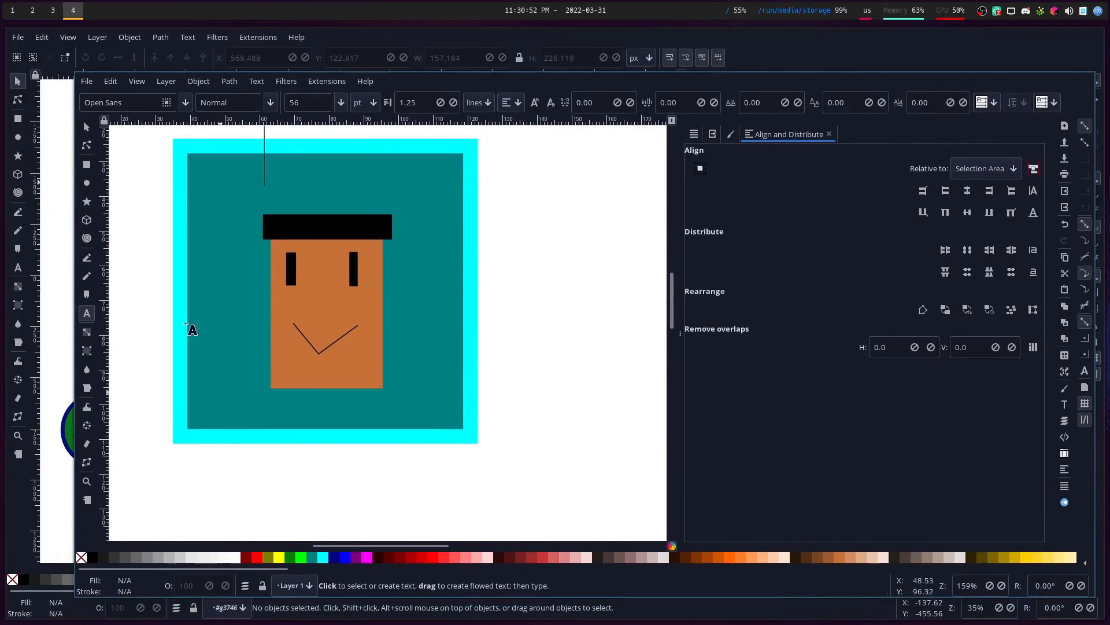
# Add a text object above the hair bar reading 'aLee' and set its font to Comic Sans MS.
pyautogui.click(271, 190)
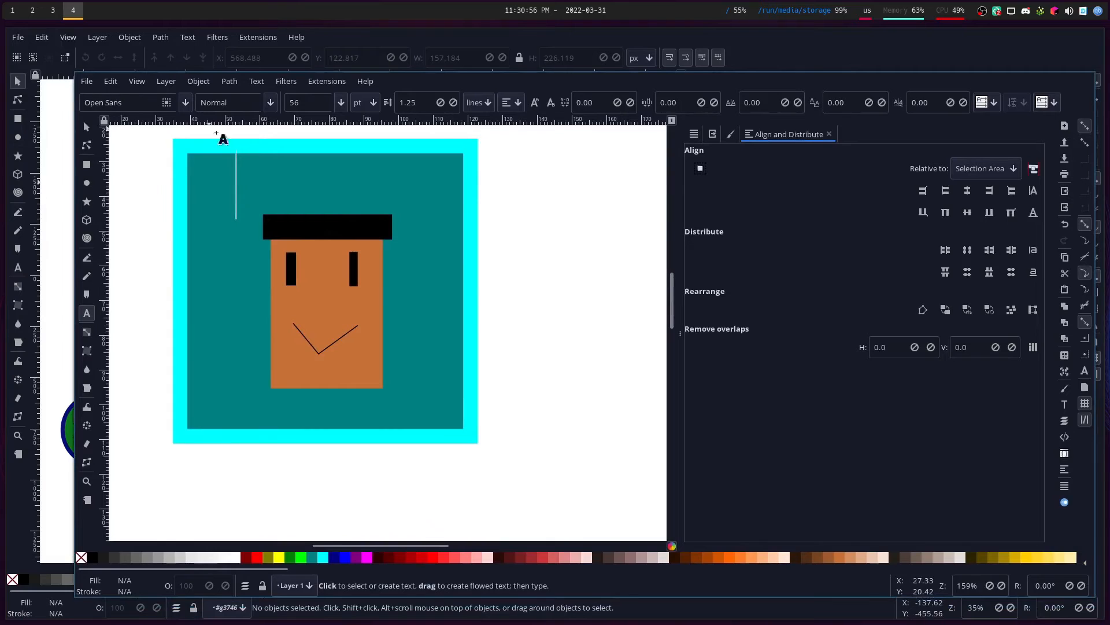
pyautogui.write('cdhifhcd')
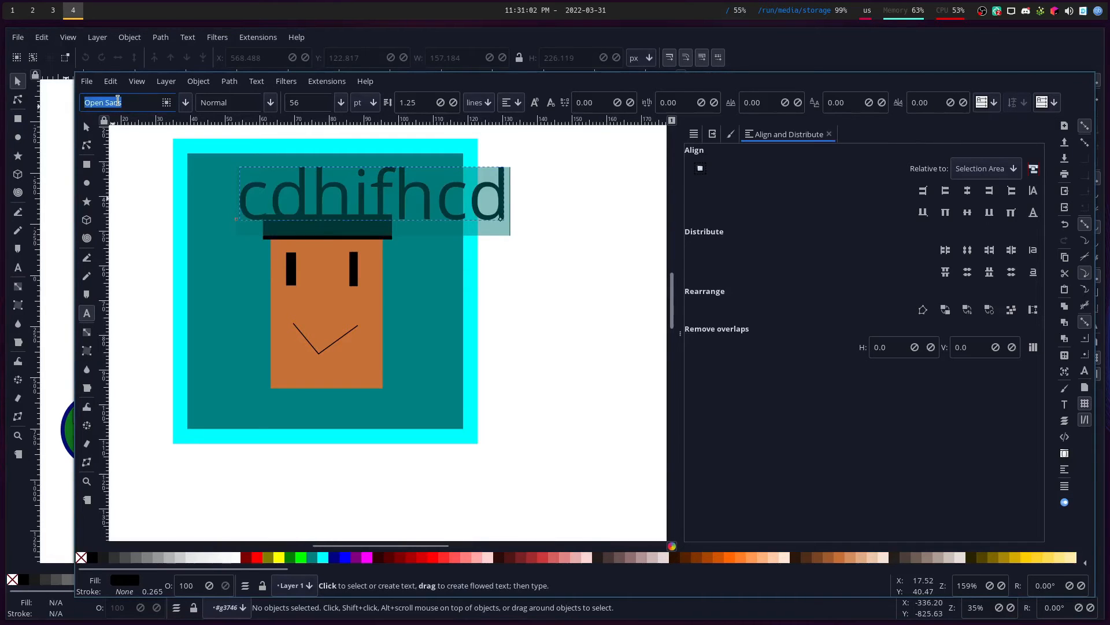
pyautogui.write('Com')
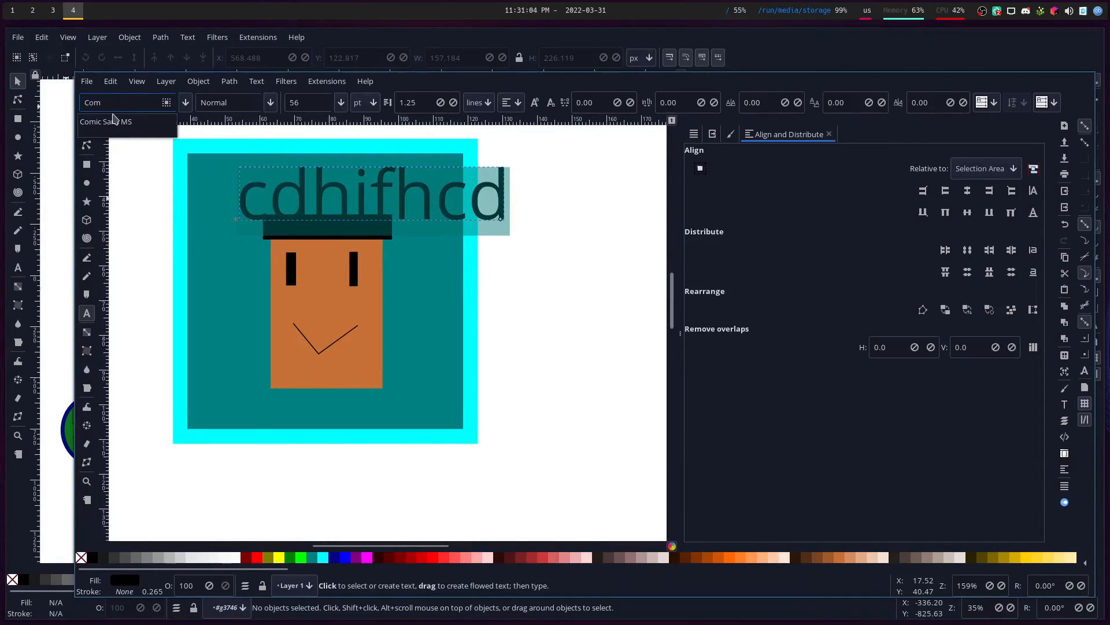
pyautogui.click(106, 121)
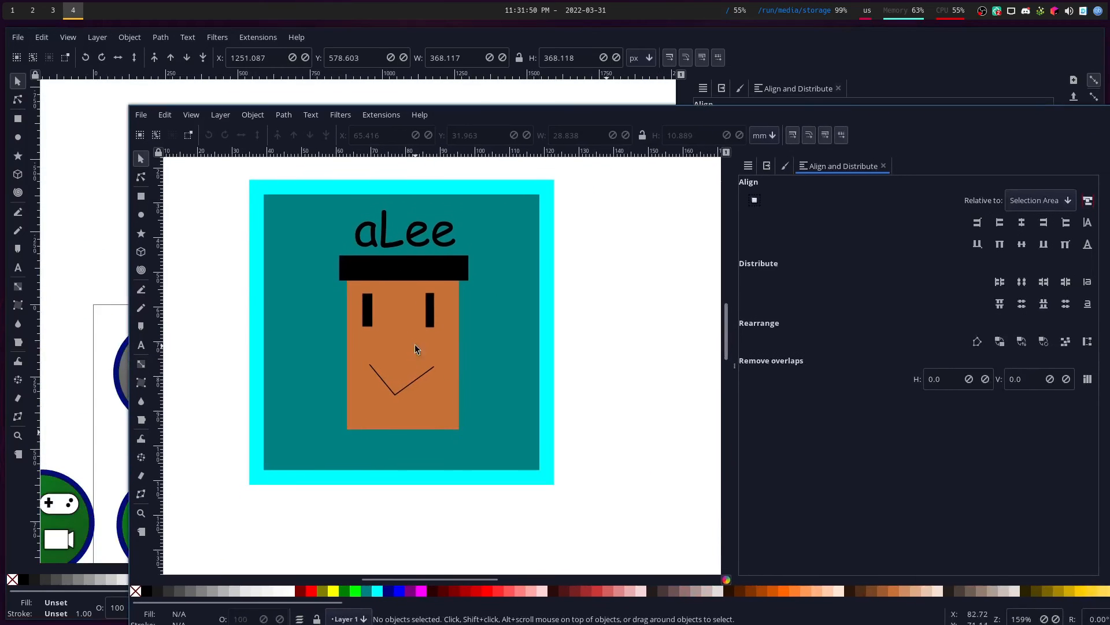
pyautogui.press('ctrl+a')
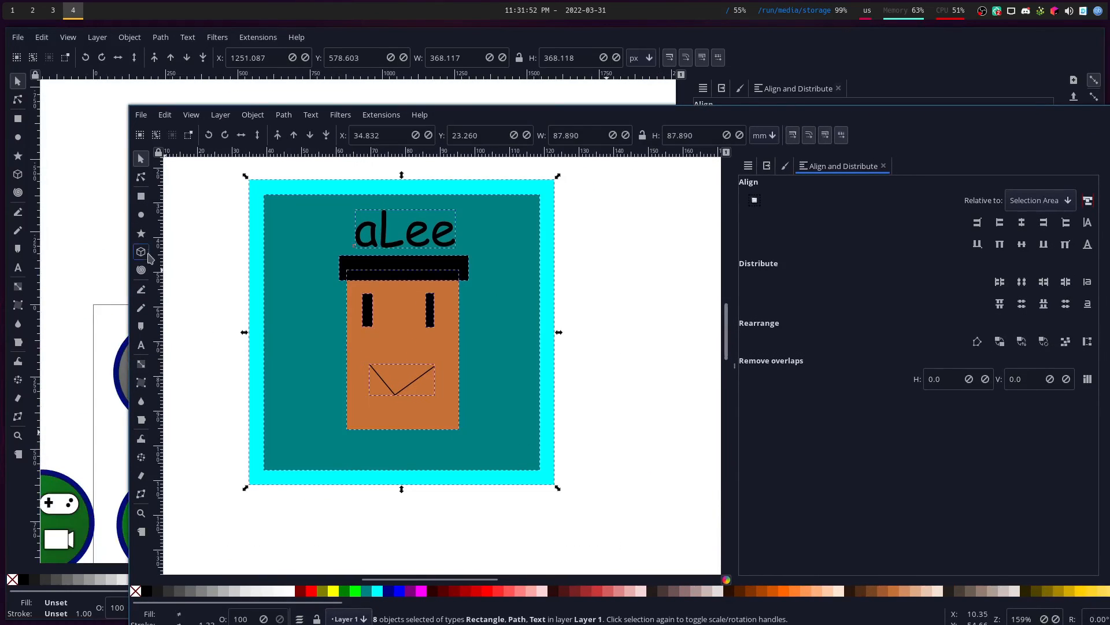
pyautogui.click(254, 208)
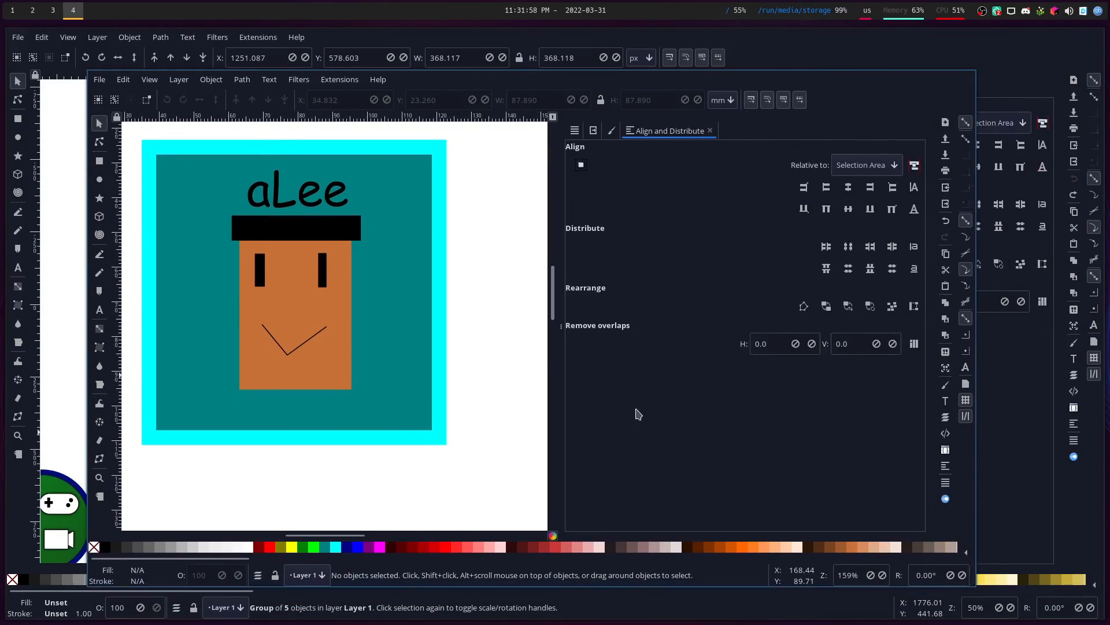
pyautogui.moveTo(611, 353)
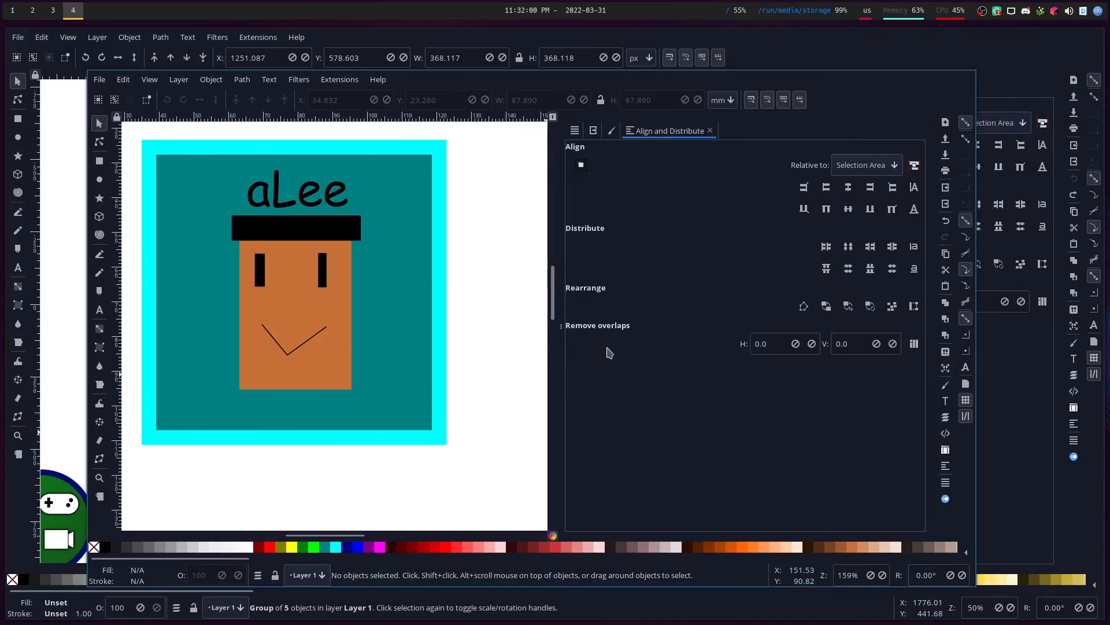
pyautogui.moveTo(587, 361)
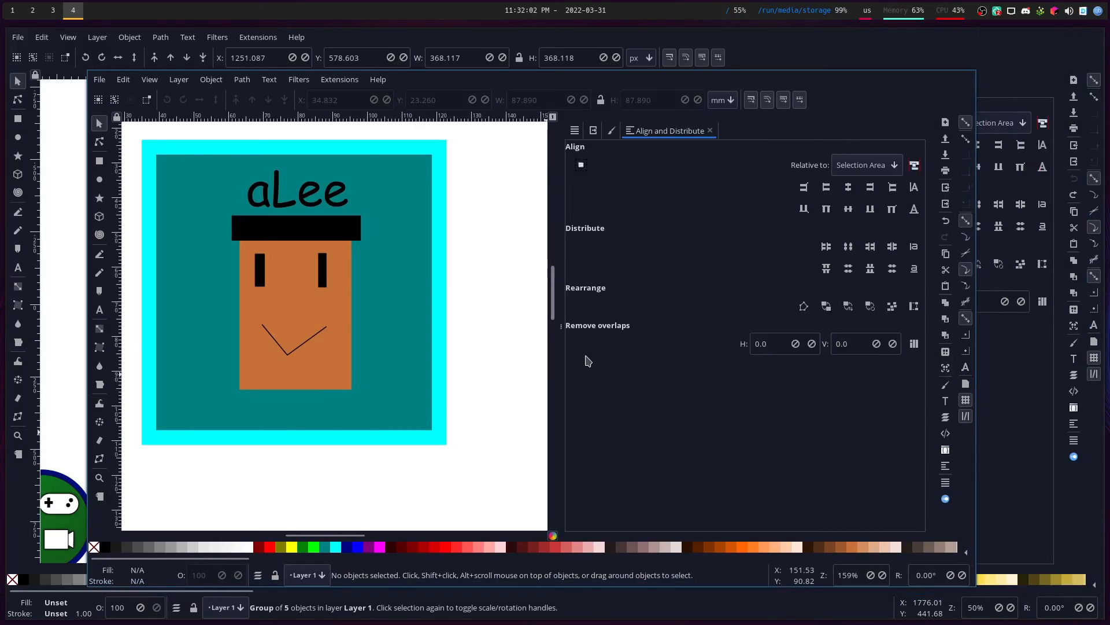